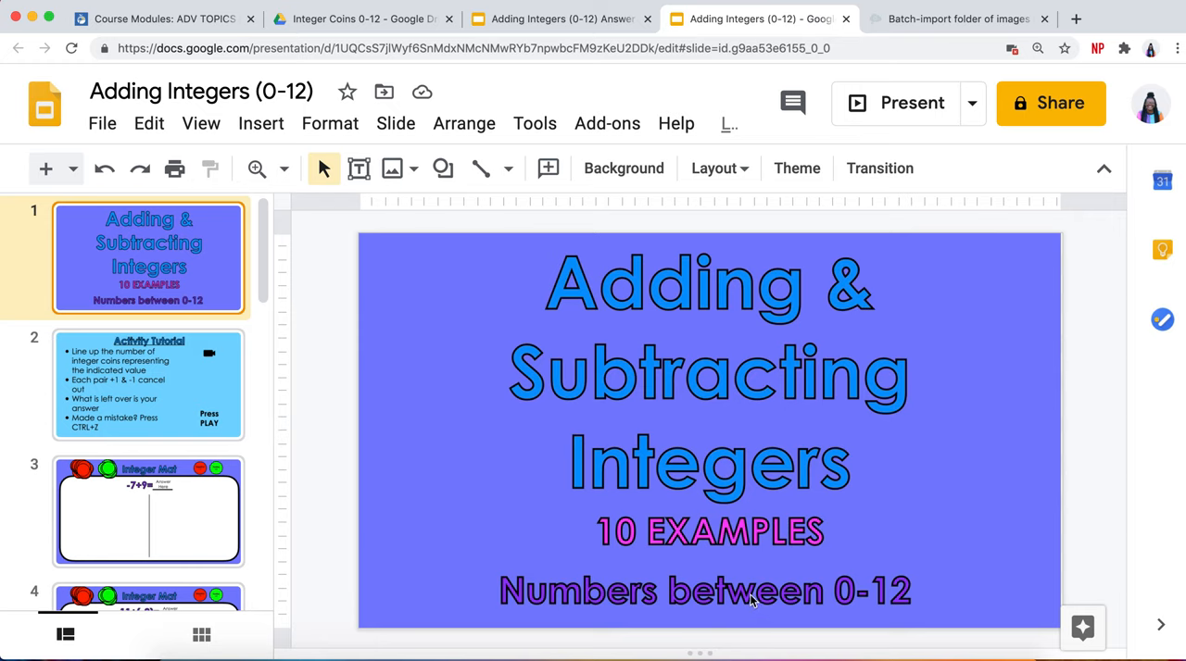
mouse_move(683, 465)
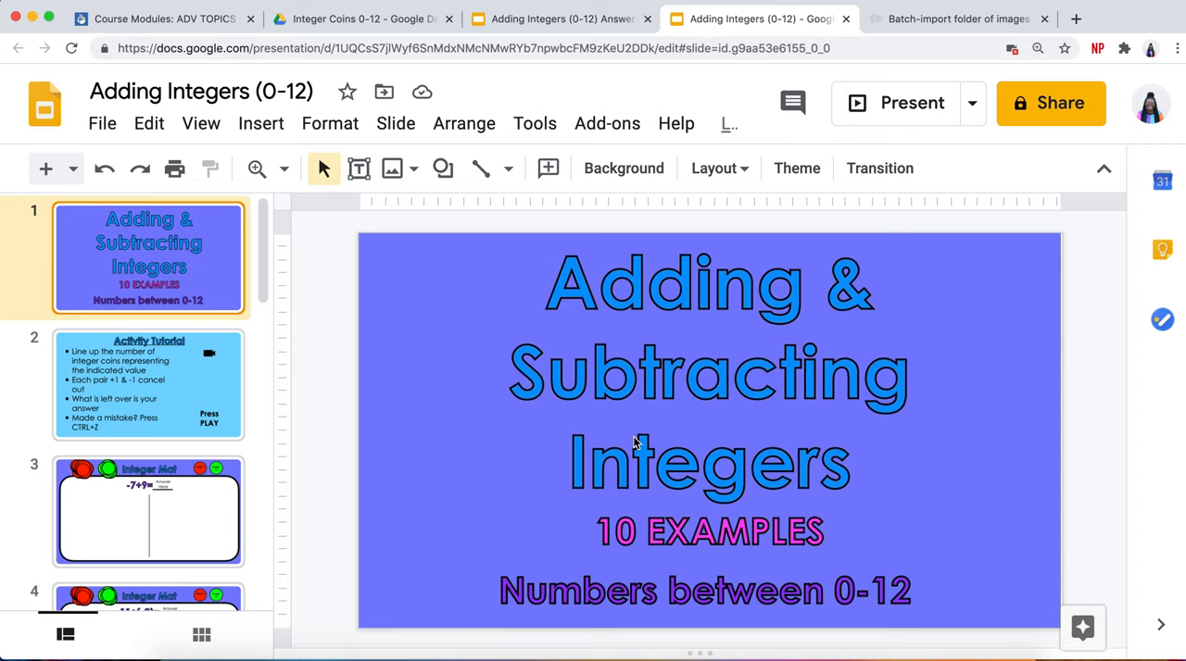
mouse_move(554, 432)
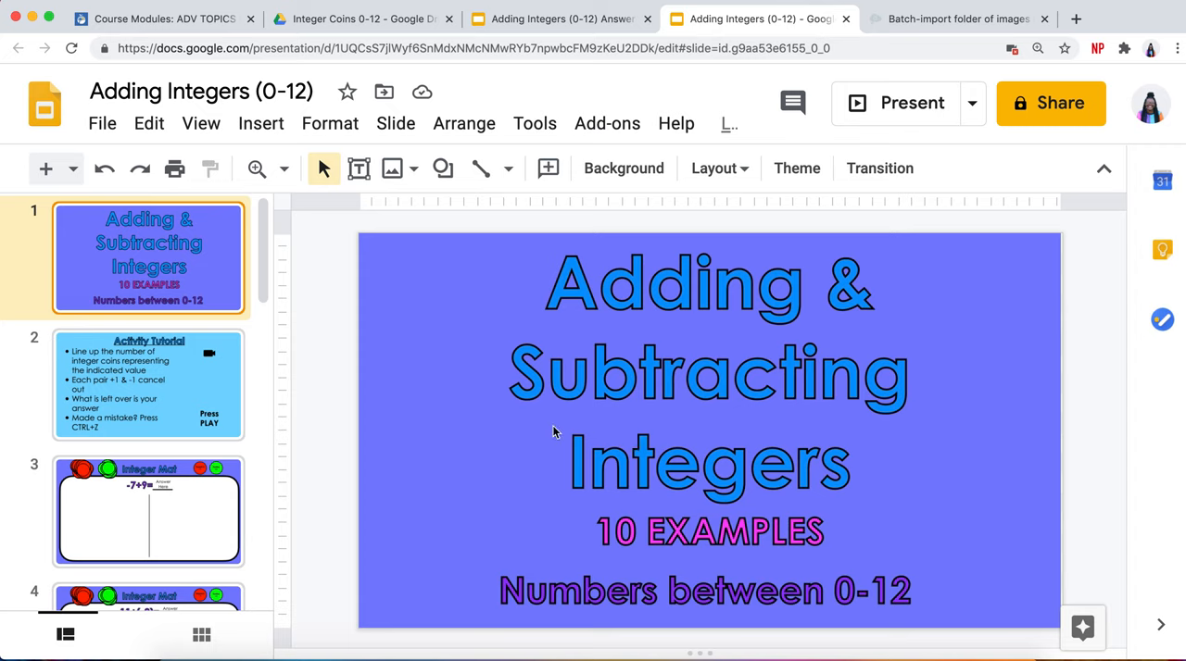
mouse_move(304, 450)
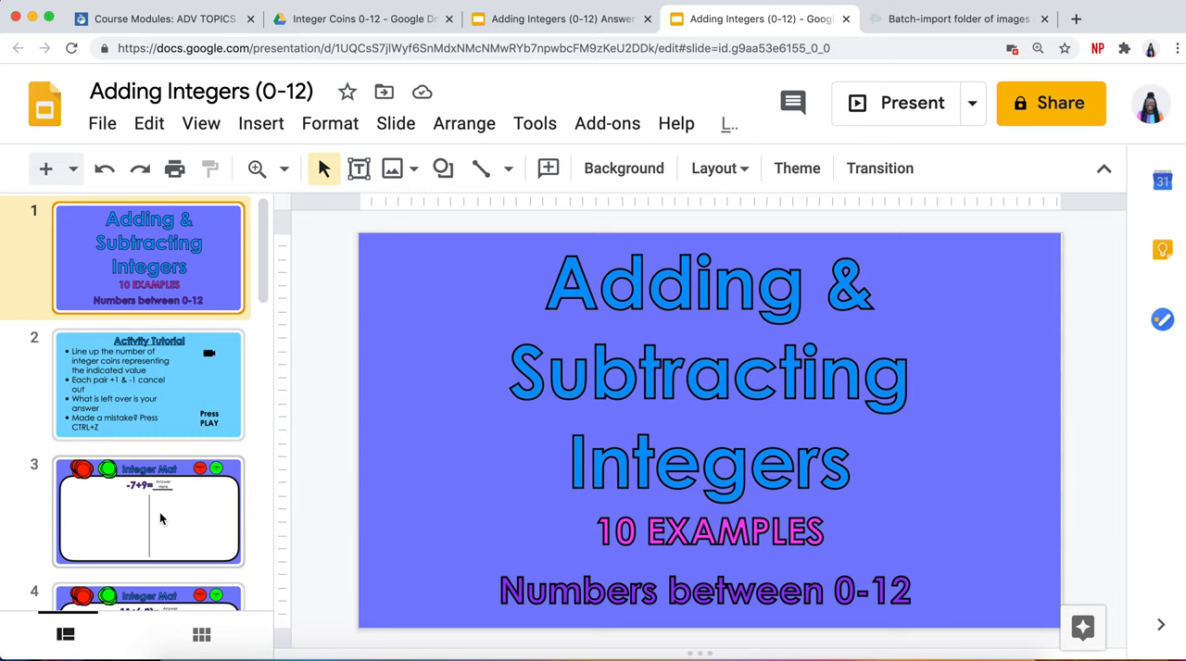
On the Integer Mat slide, place seven red negative coins on the mat's left side.
left_click(149, 512)
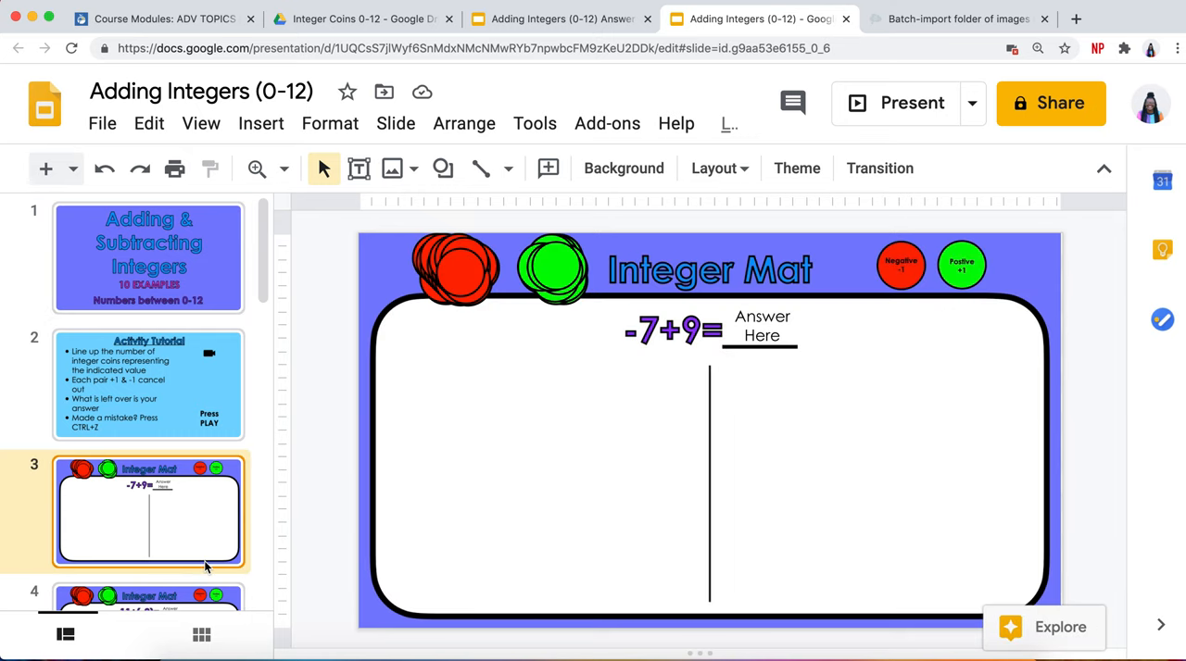
mouse_move(239, 544)
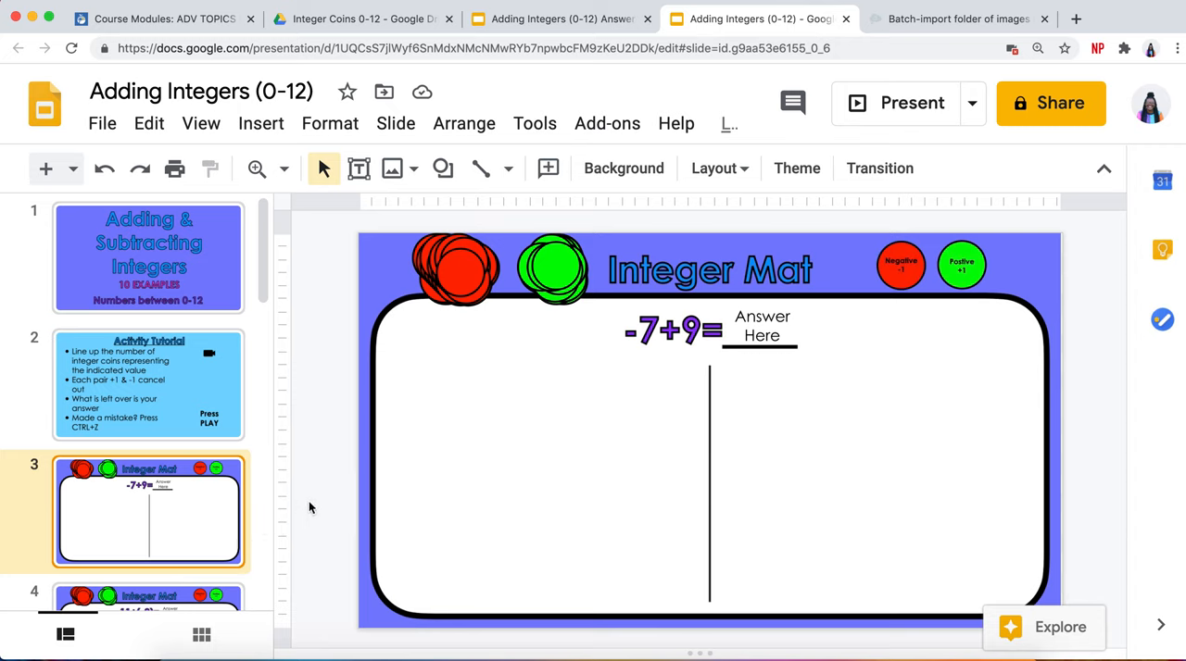
mouse_move(316, 506)
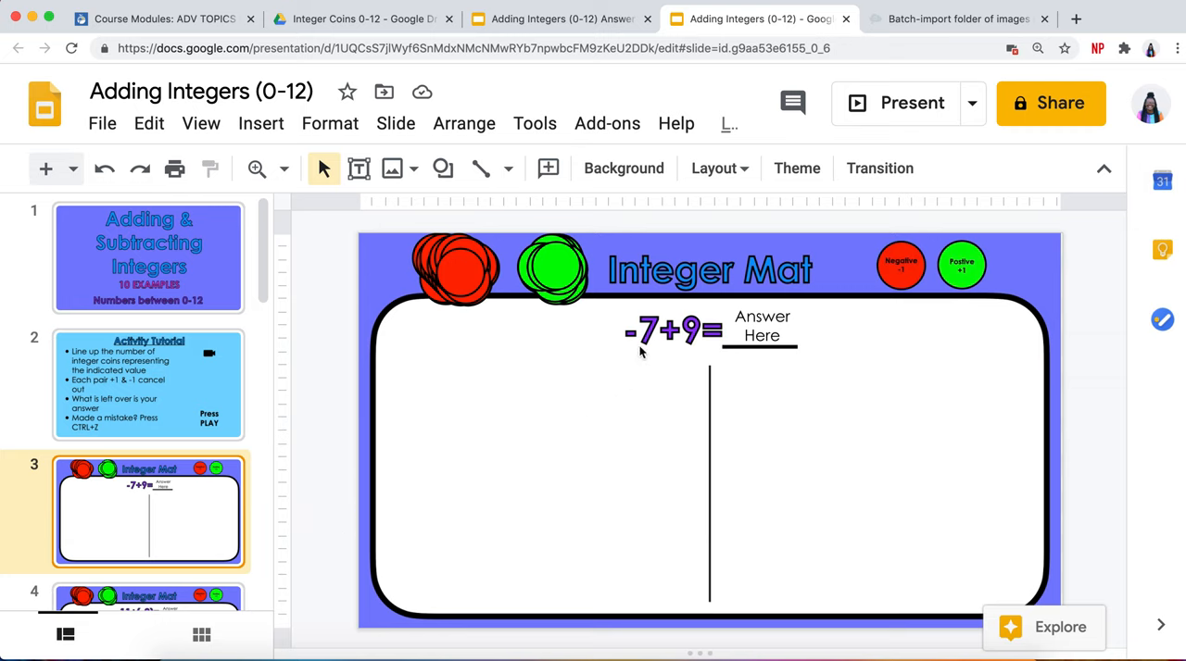
left_click(454, 269)
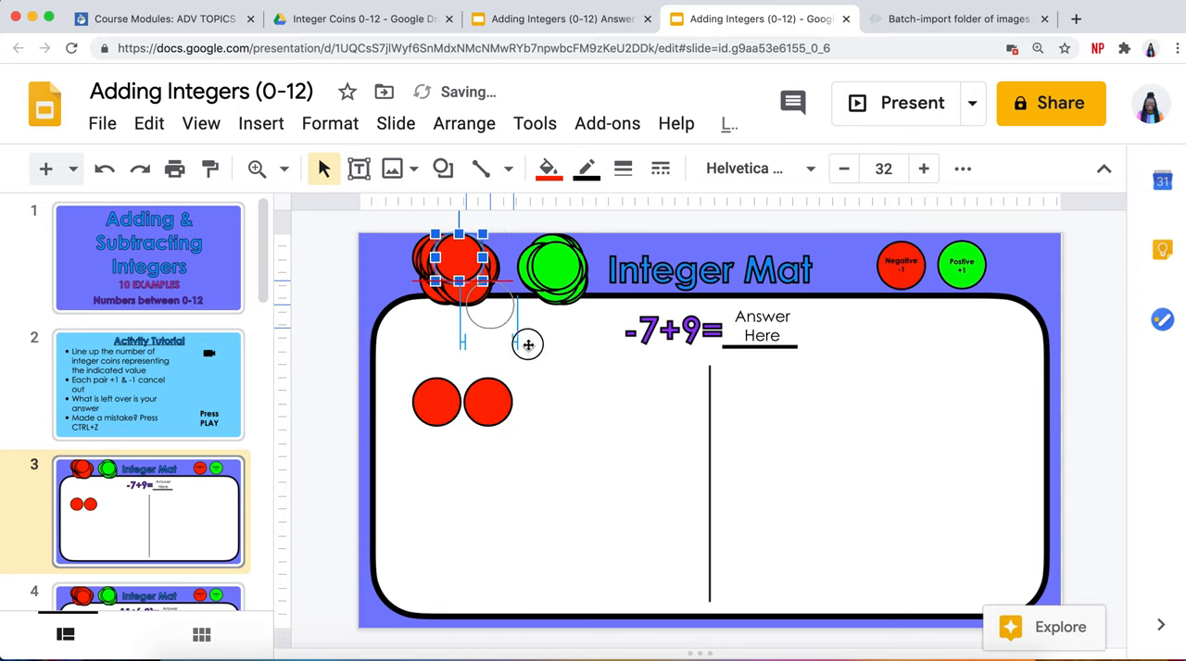
left_click_drag(454, 268, 540, 403)
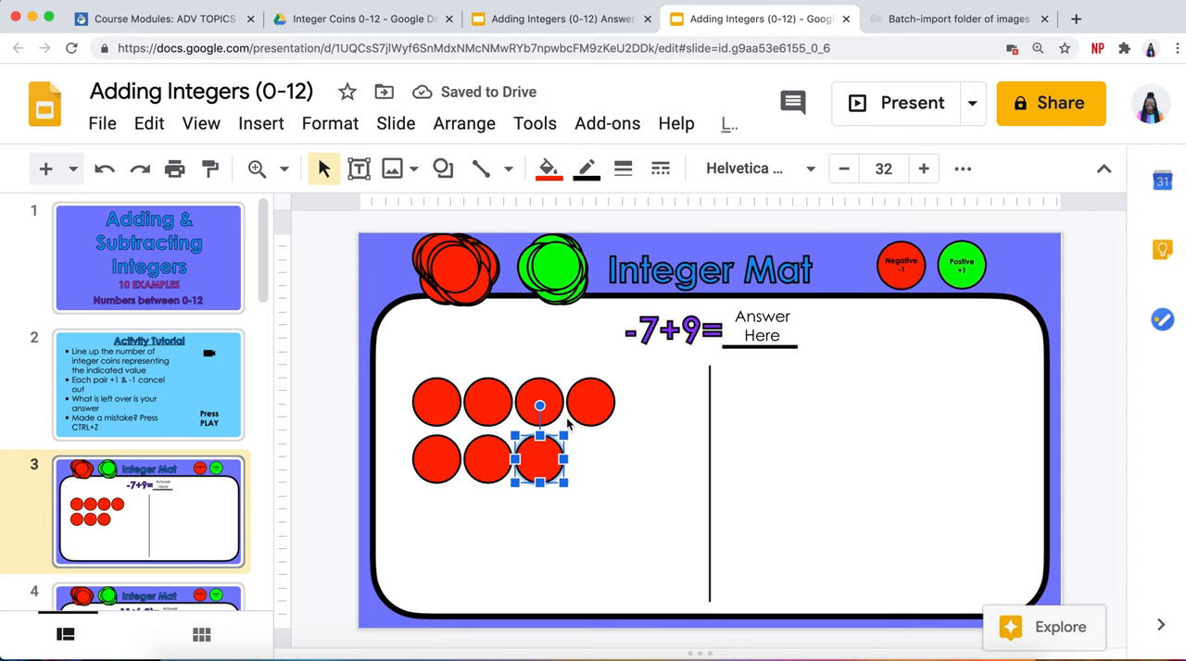
mouse_move(664, 459)
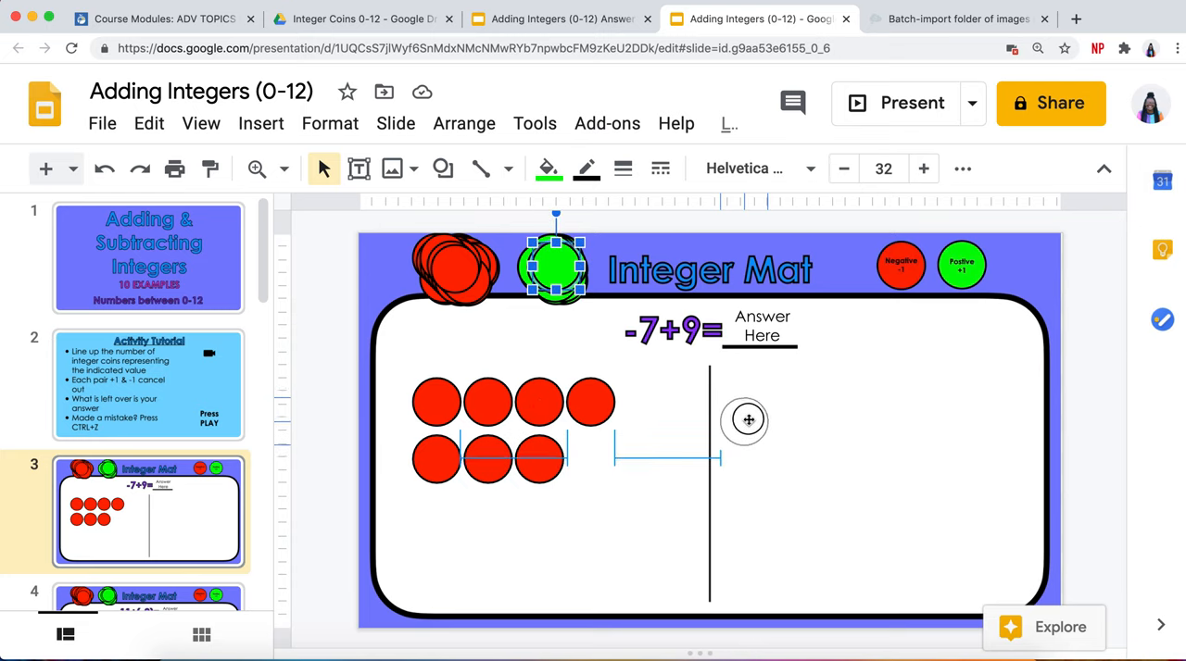
Drag nine green positive coins onto the right half, opposite the seven red ones.
left_click_drag(555, 269, 744, 401)
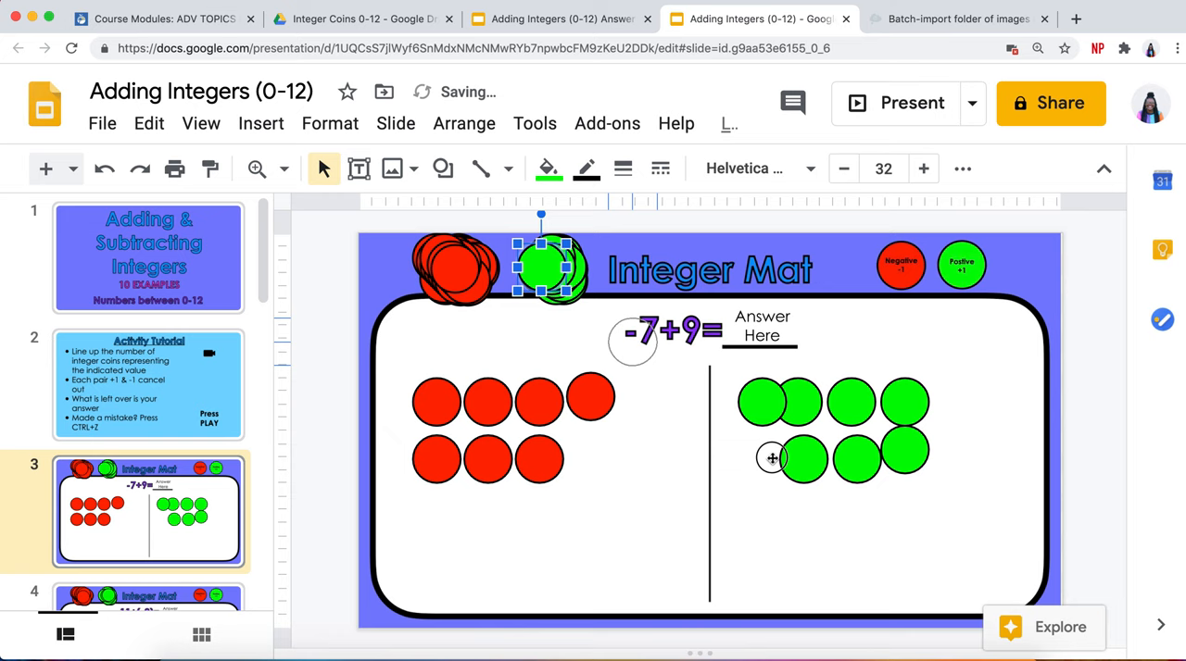
left_click_drag(771, 459, 850, 553)
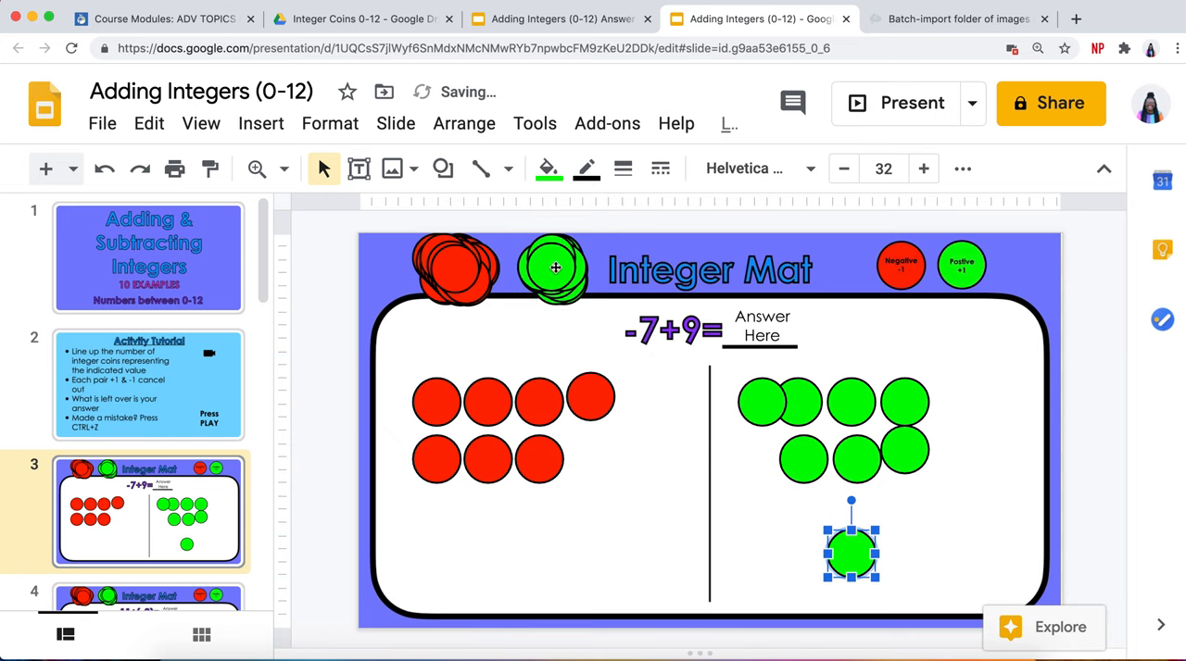
left_click_drag(850, 553, 906, 553)
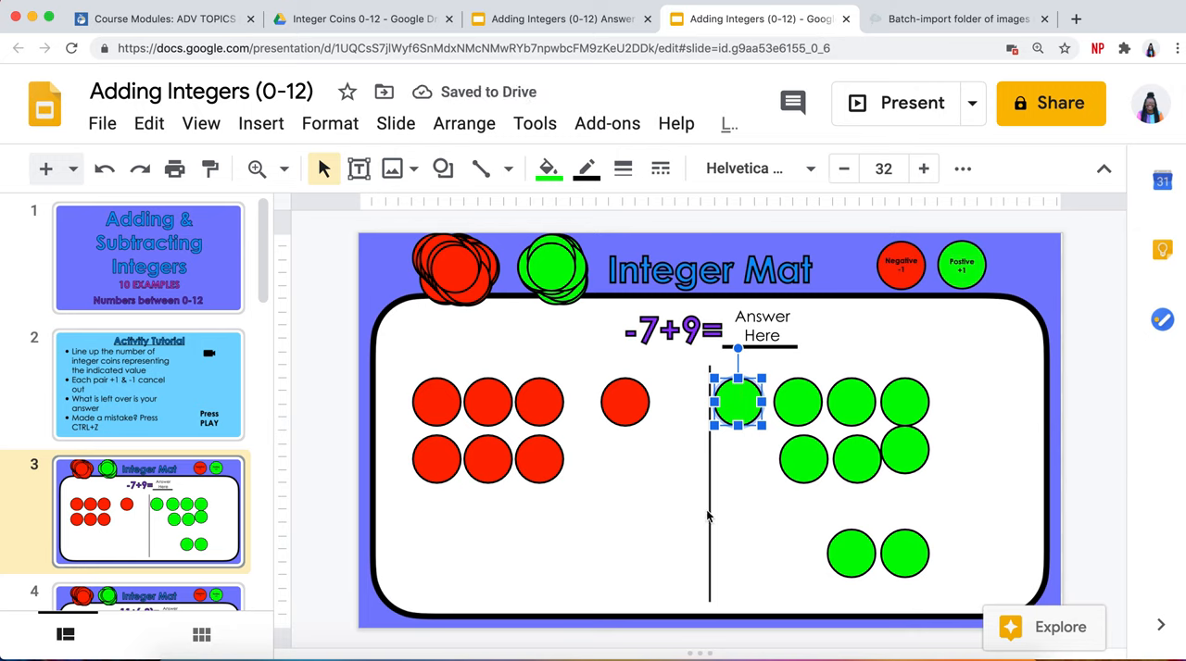
mouse_move(803, 522)
type("2")
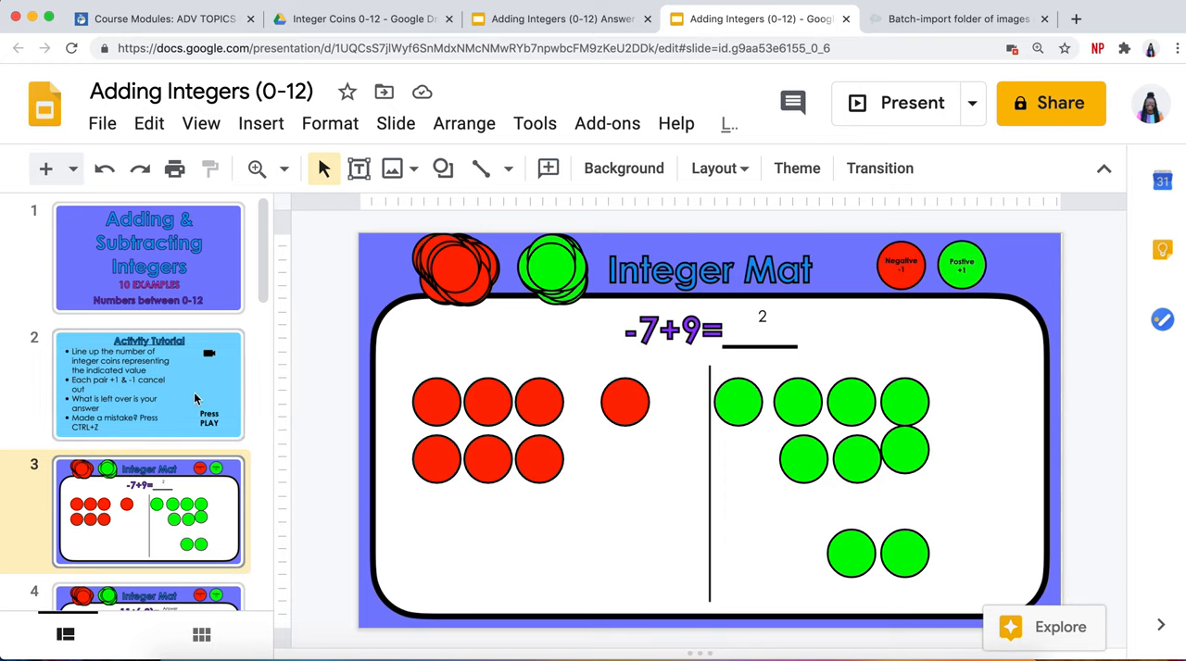
mouse_move(173, 394)
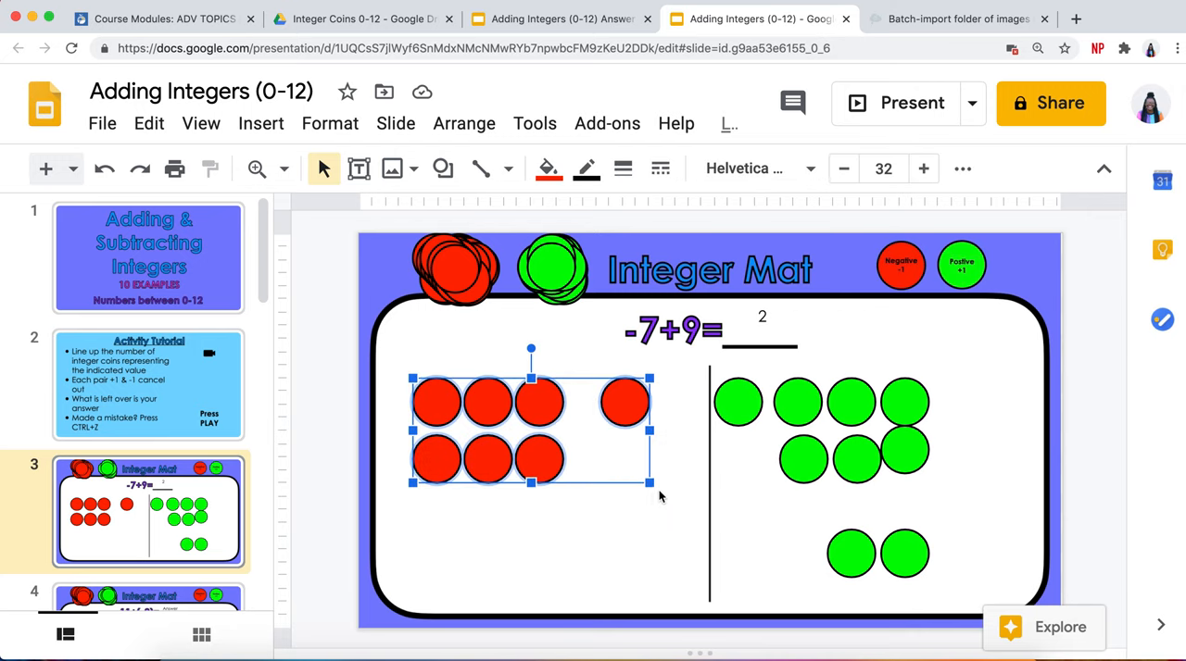
key("Delete")
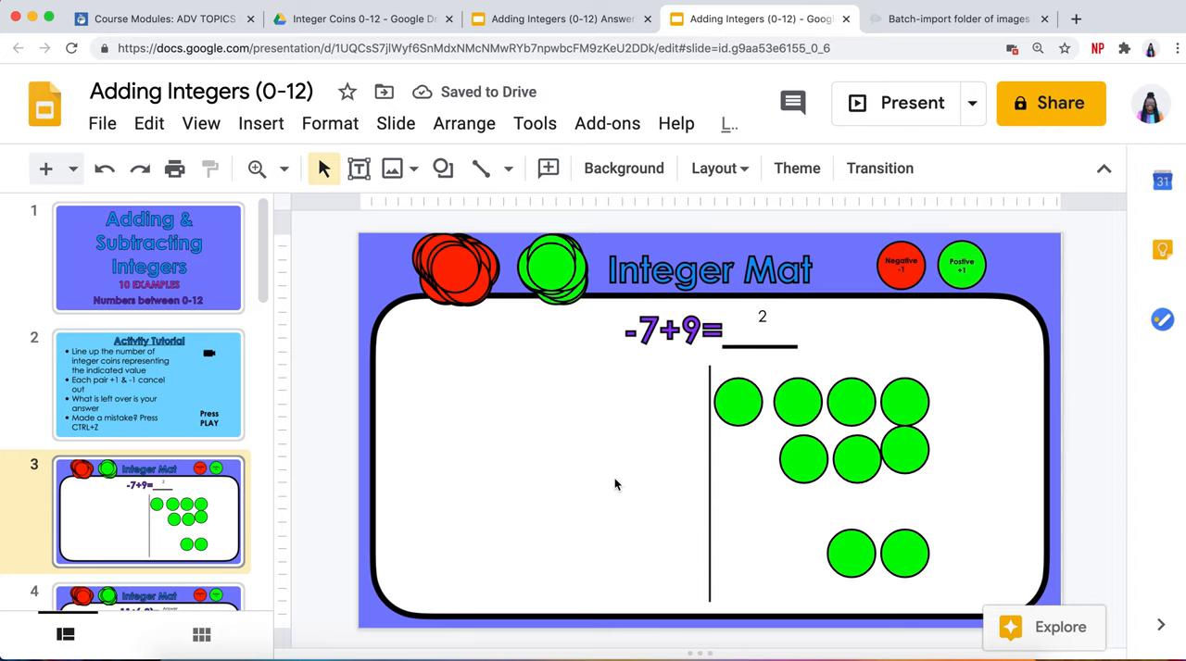
mouse_move(376, 492)
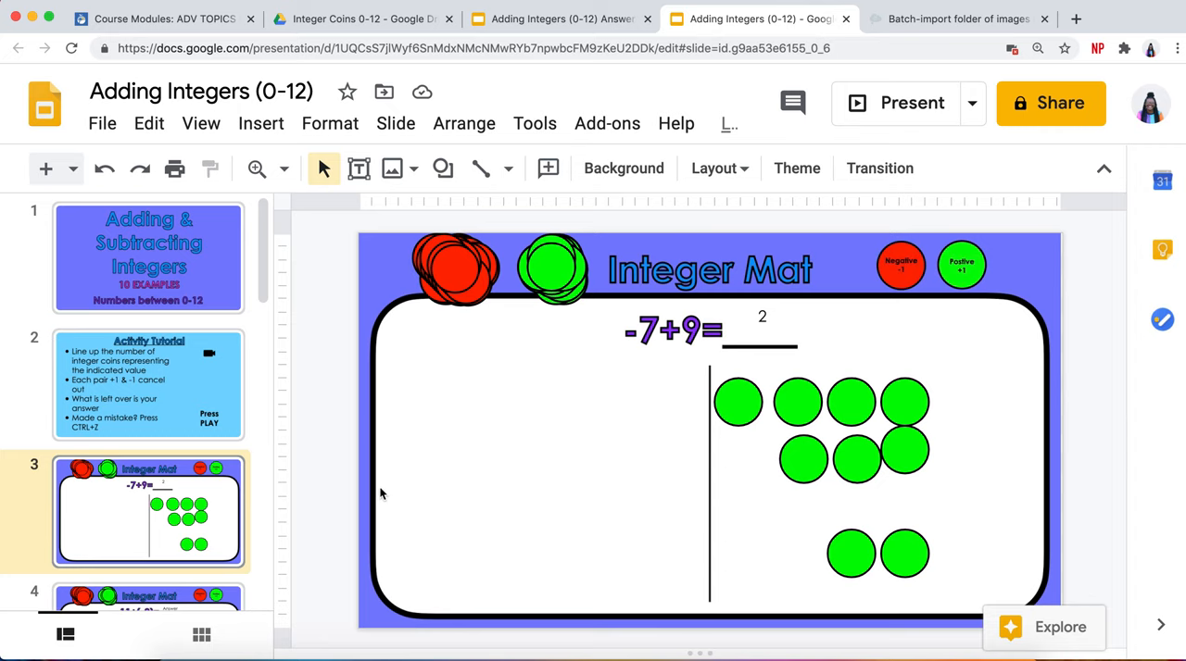
mouse_move(382, 491)
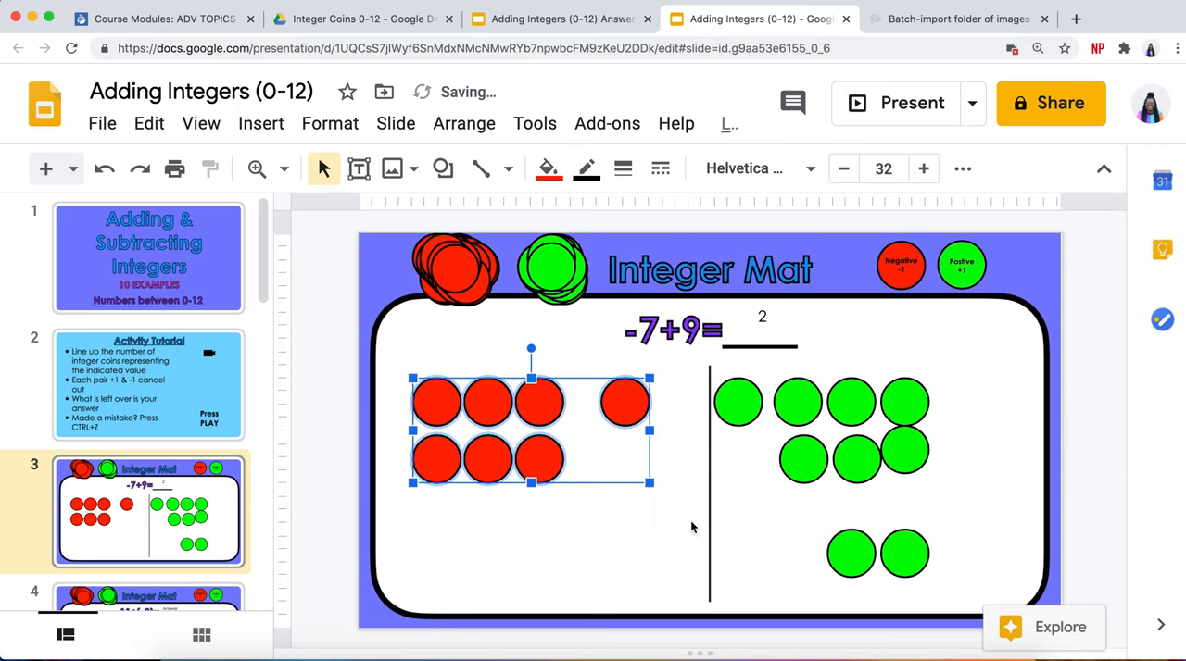
left_click(635, 543)
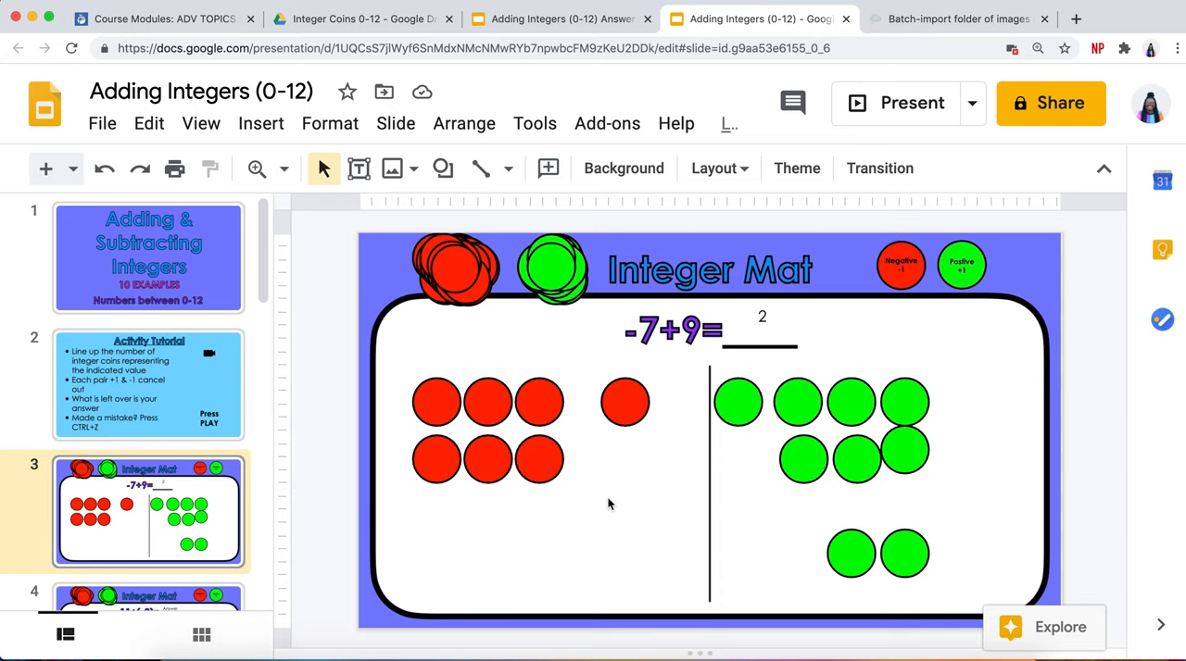
mouse_move(376, 535)
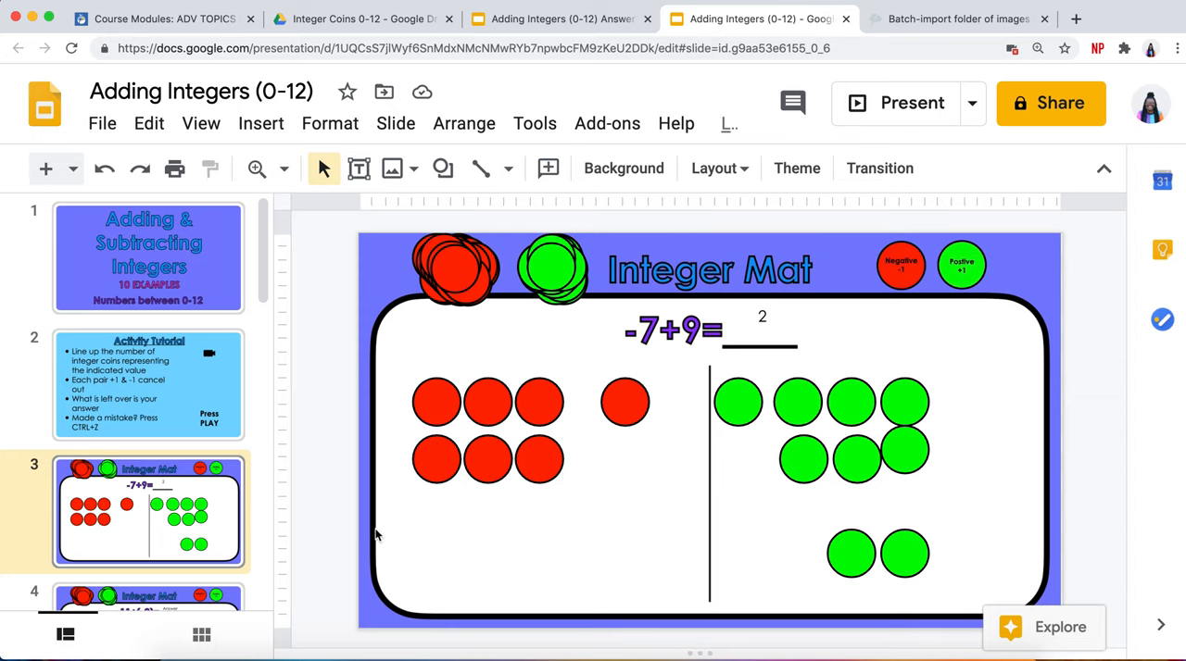
mouse_move(347, 516)
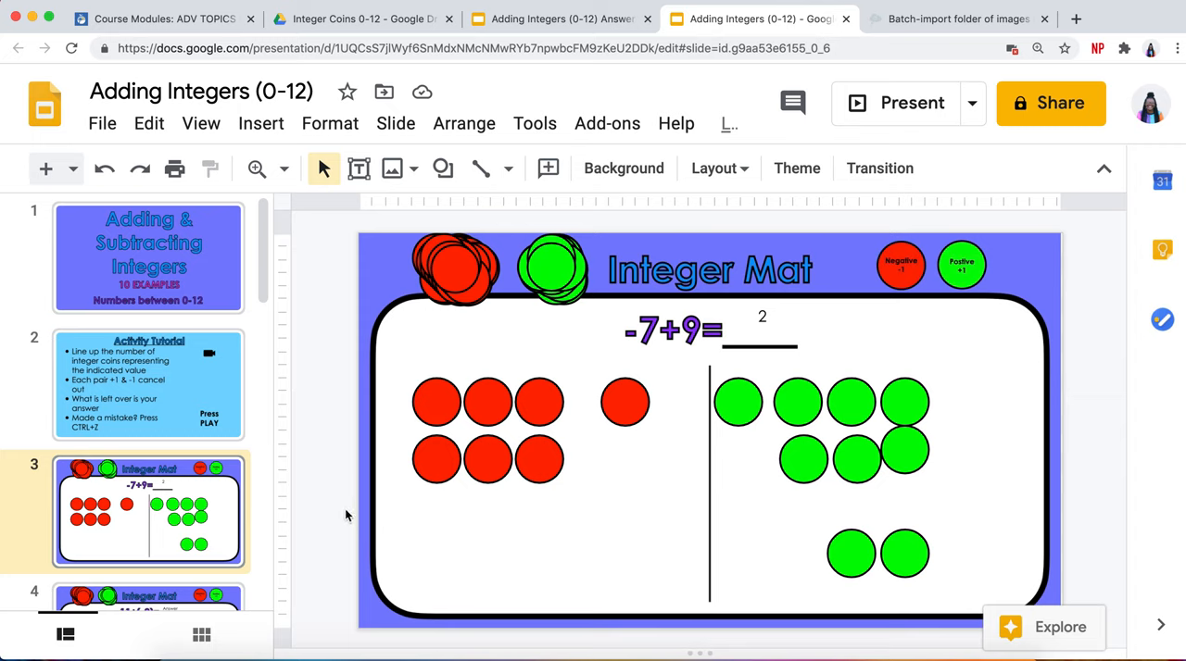